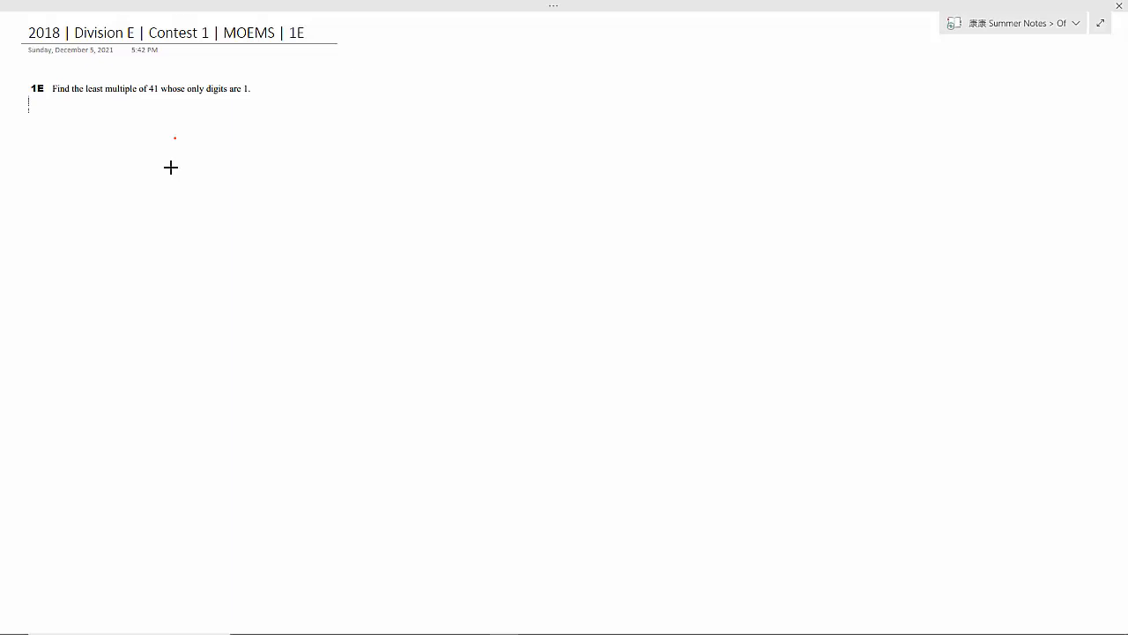
mouse_move(193, 128)
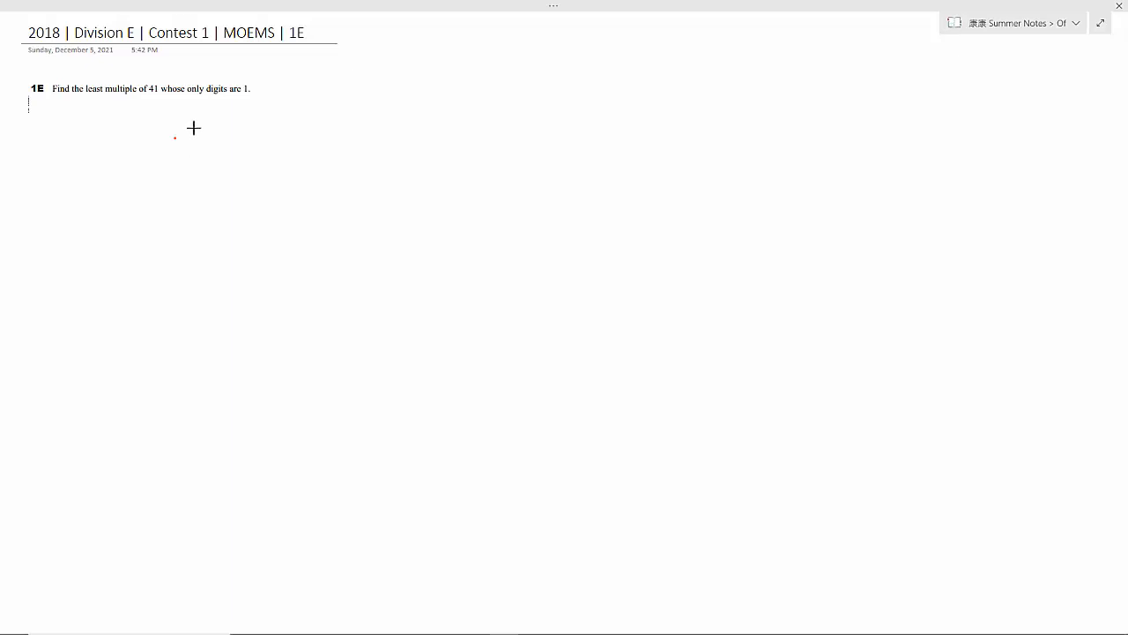
mouse_move(66, 103)
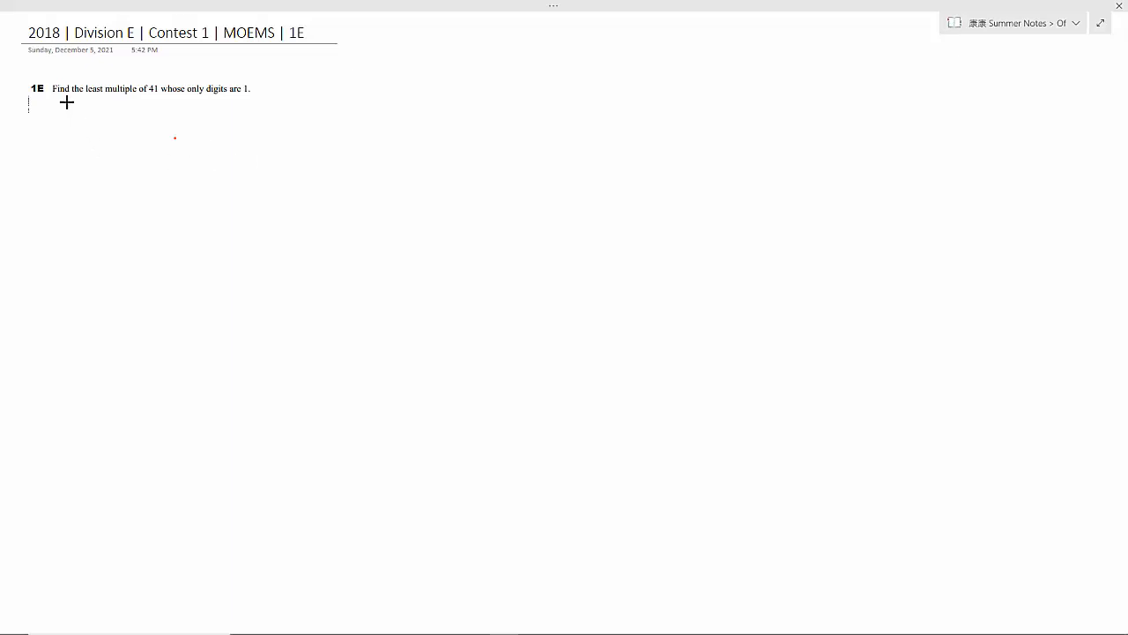
mouse_move(193, 98)
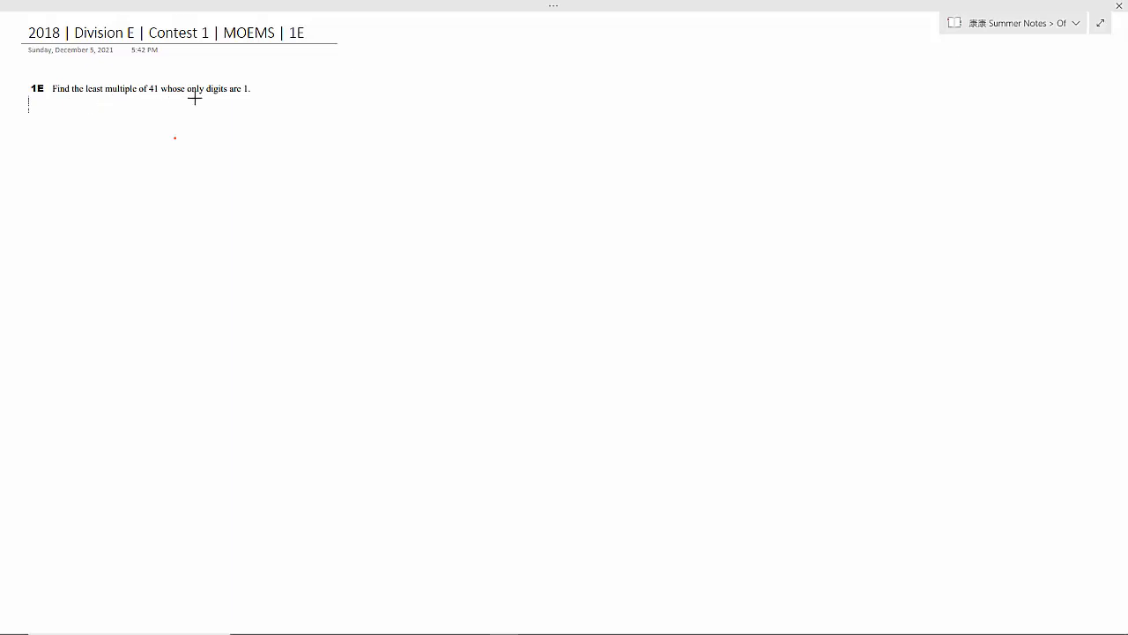
mouse_move(263, 140)
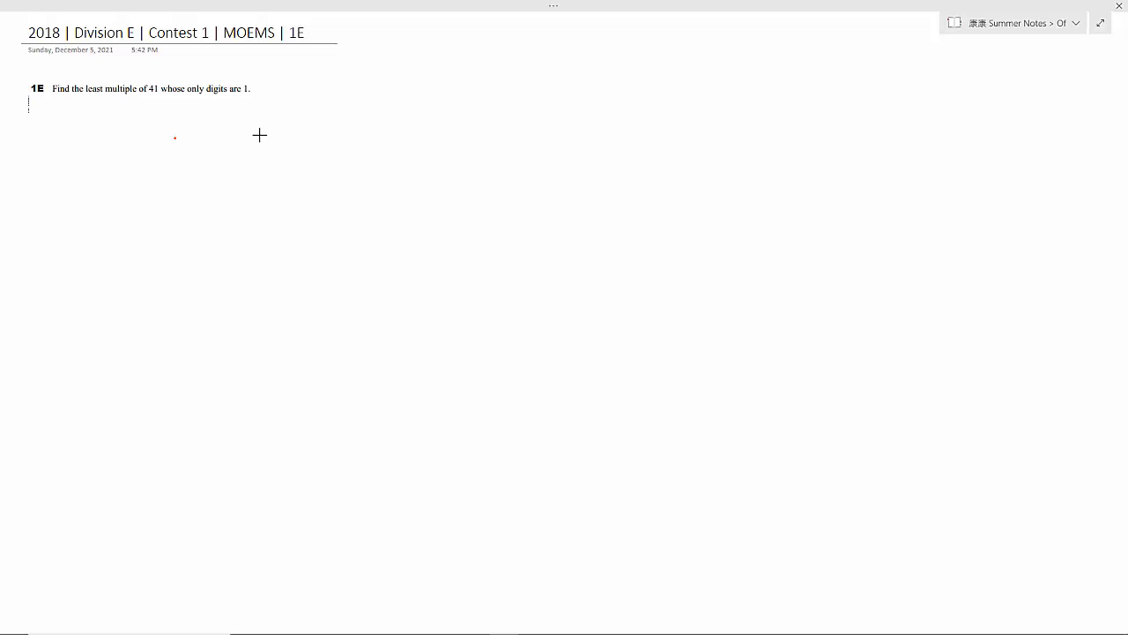
mouse_move(215, 135)
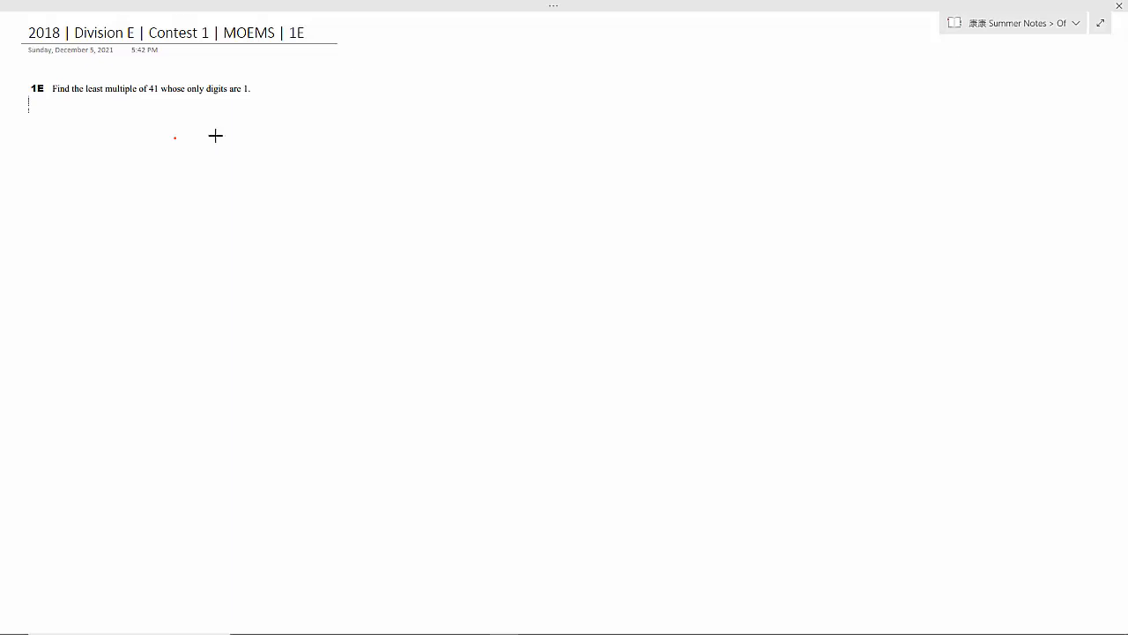
mouse_move(167, 106)
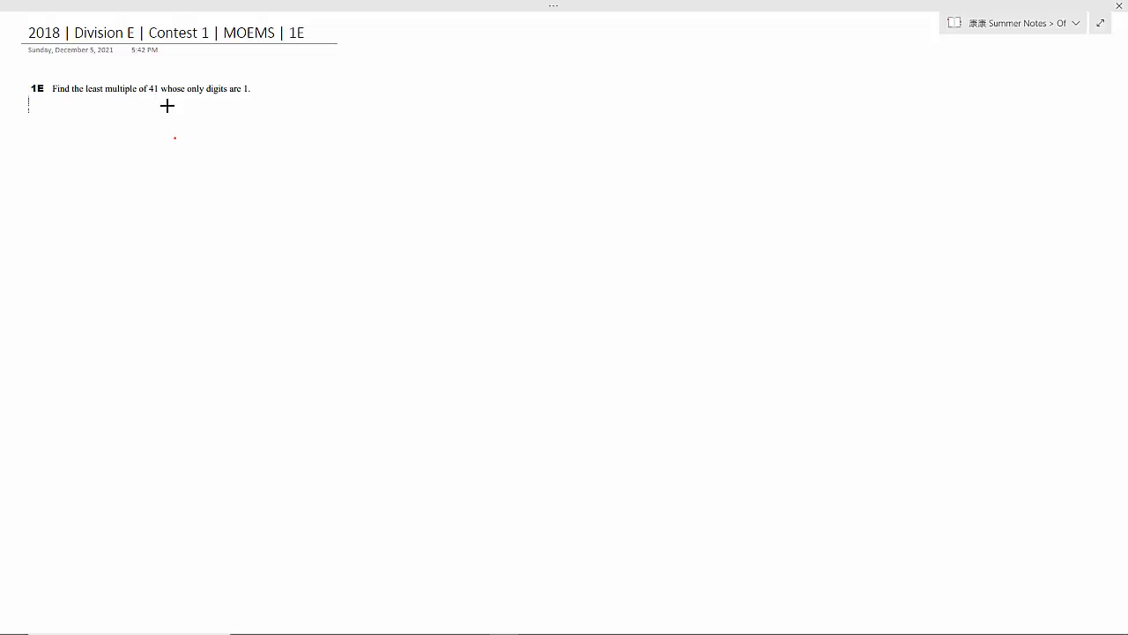
mouse_move(291, 104)
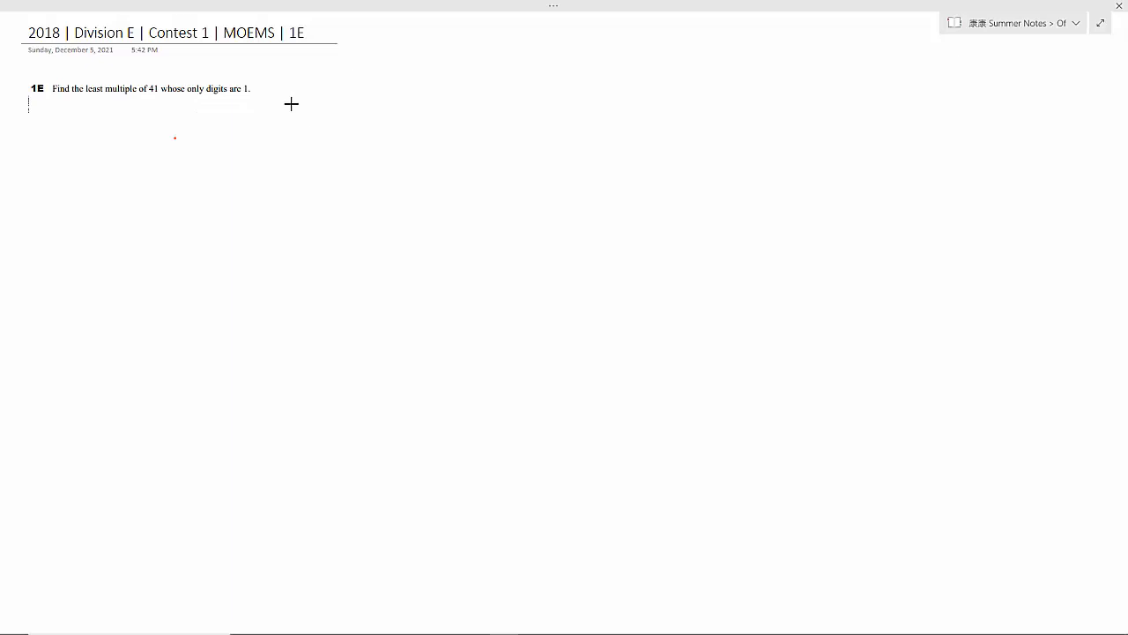
mouse_move(236, 155)
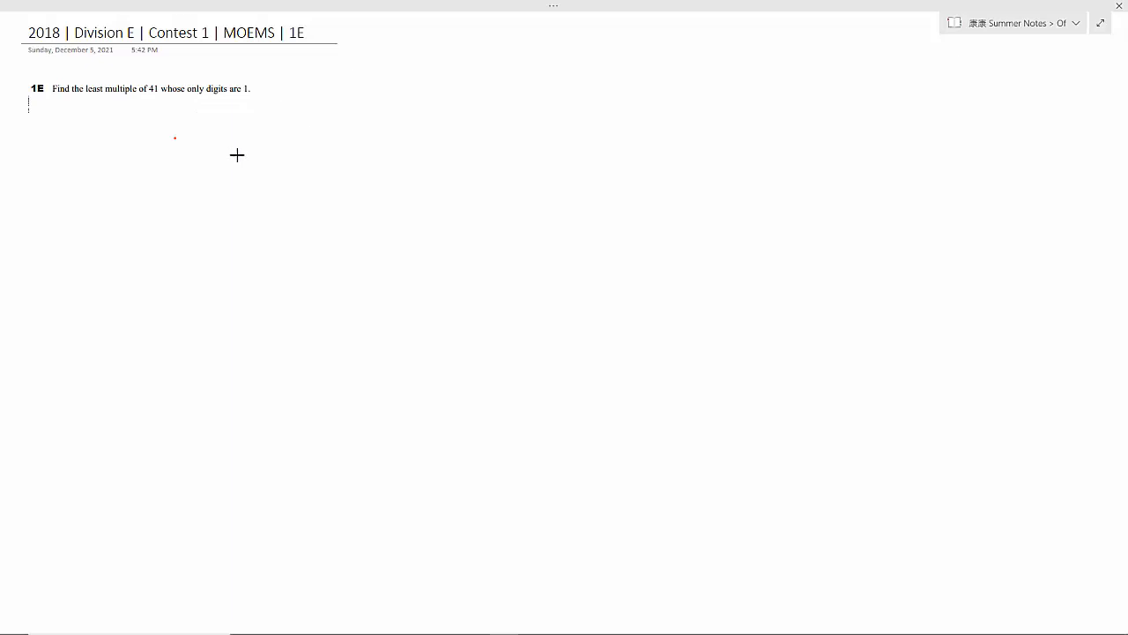
Step: Draw the long-division bracket with divisor 41 on the left and dividend 111 inside
drag(227, 151, 489, 143)
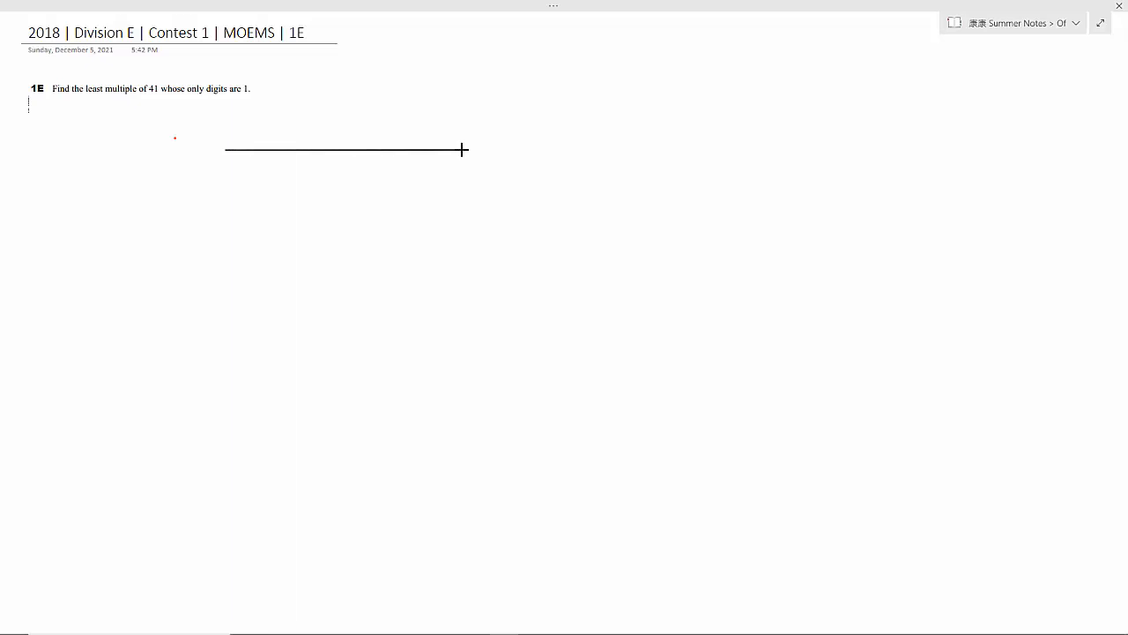
click(343, 149)
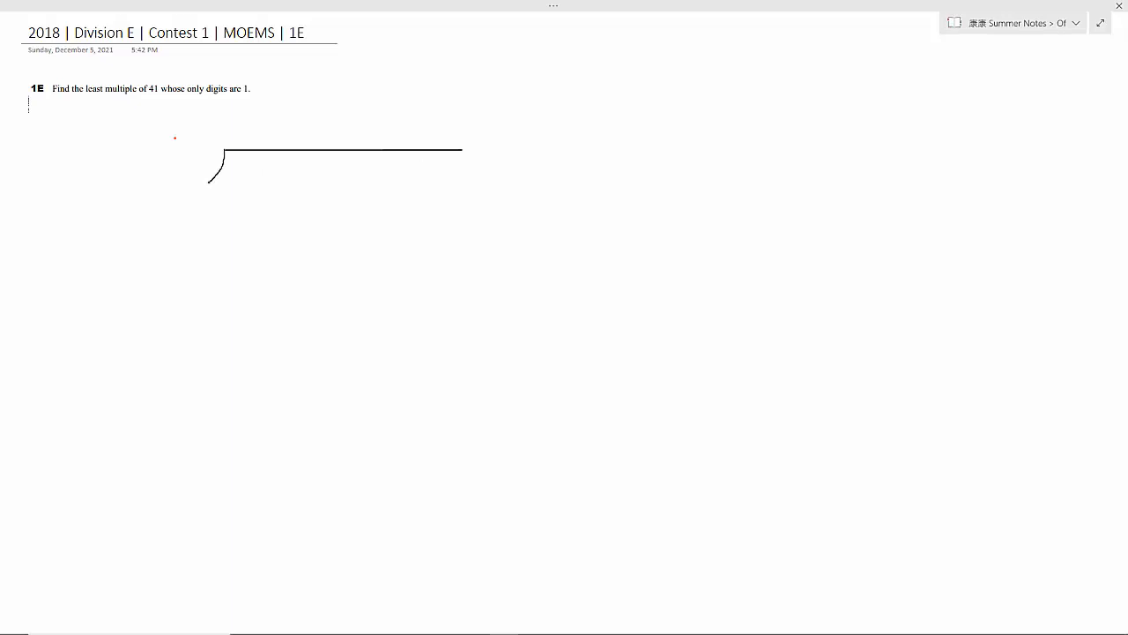
drag(189, 154, 181, 181)
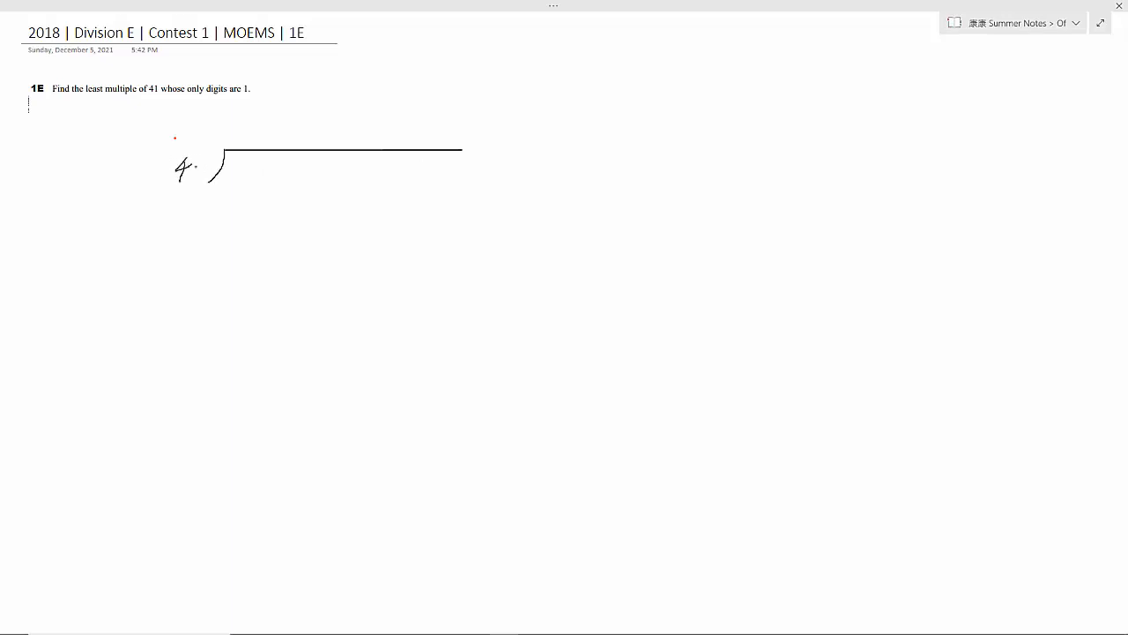
drag(194, 154, 201, 180)
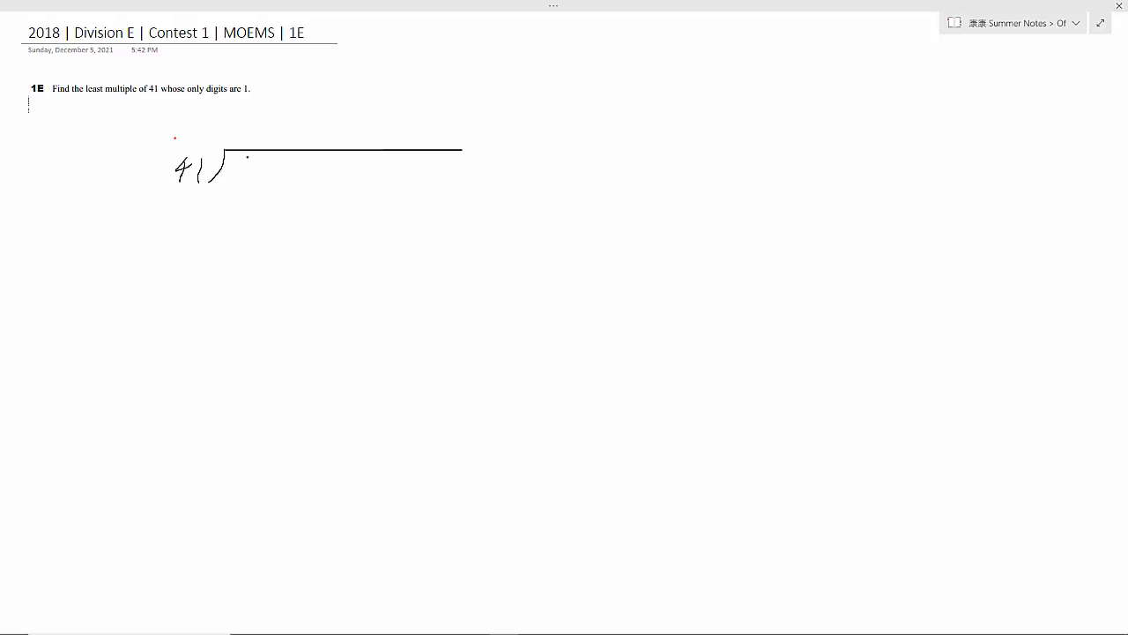
drag(247, 157, 272, 176)
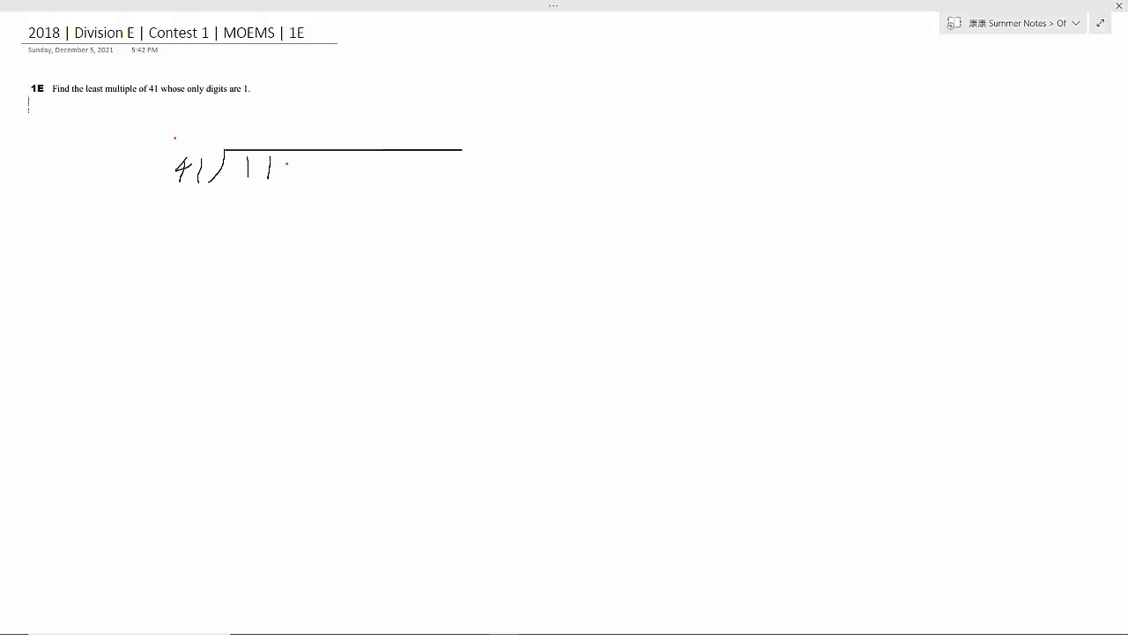
drag(291, 158, 294, 181)
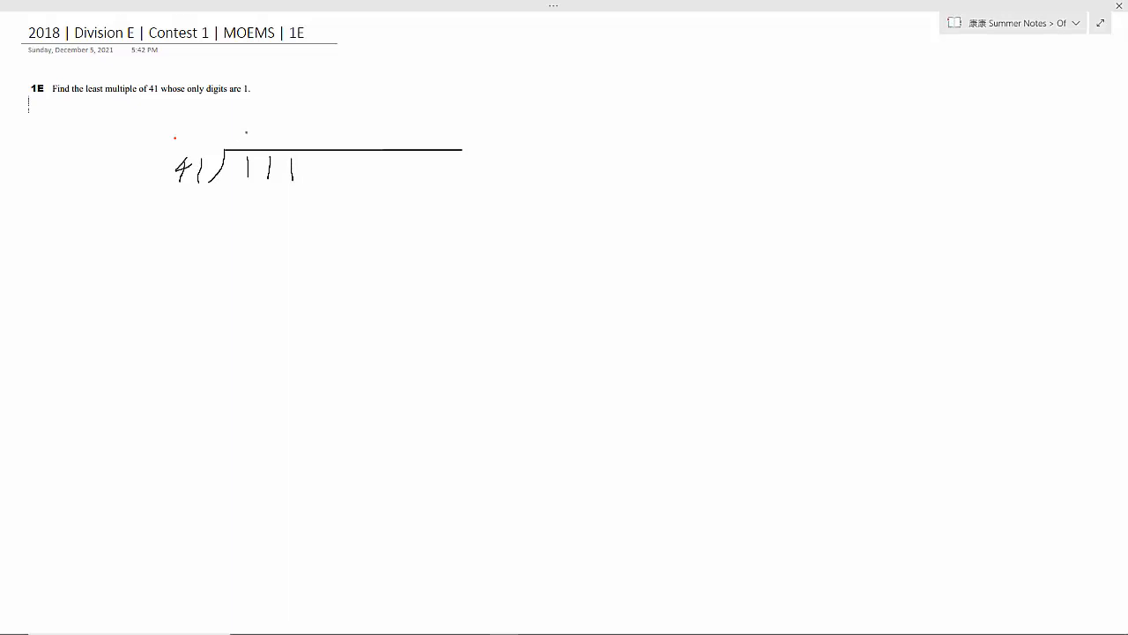
Step: Write quotient 002 above the bar, subtract 82 from 111 and write remainder 29
drag(238, 141, 256, 132)
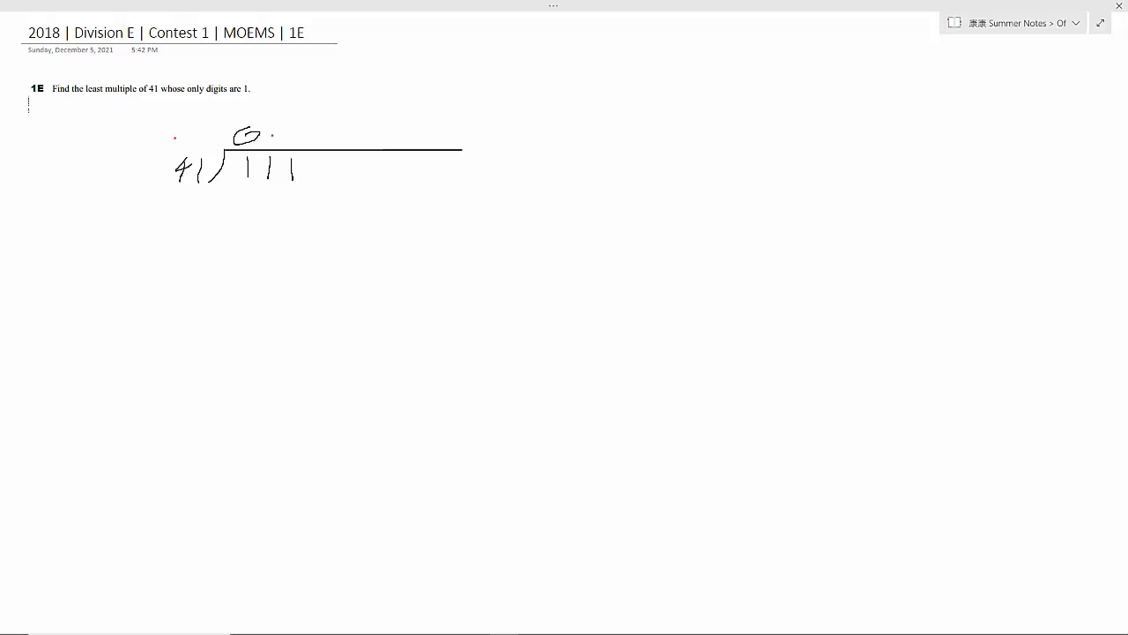
drag(264, 133, 282, 146)
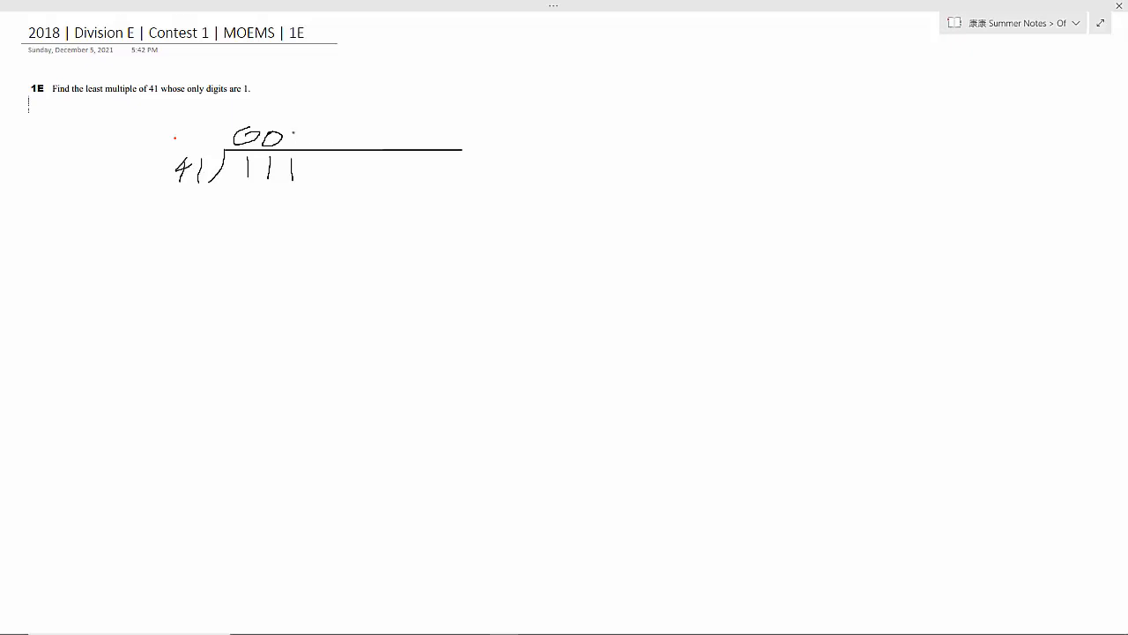
drag(286, 145, 304, 128)
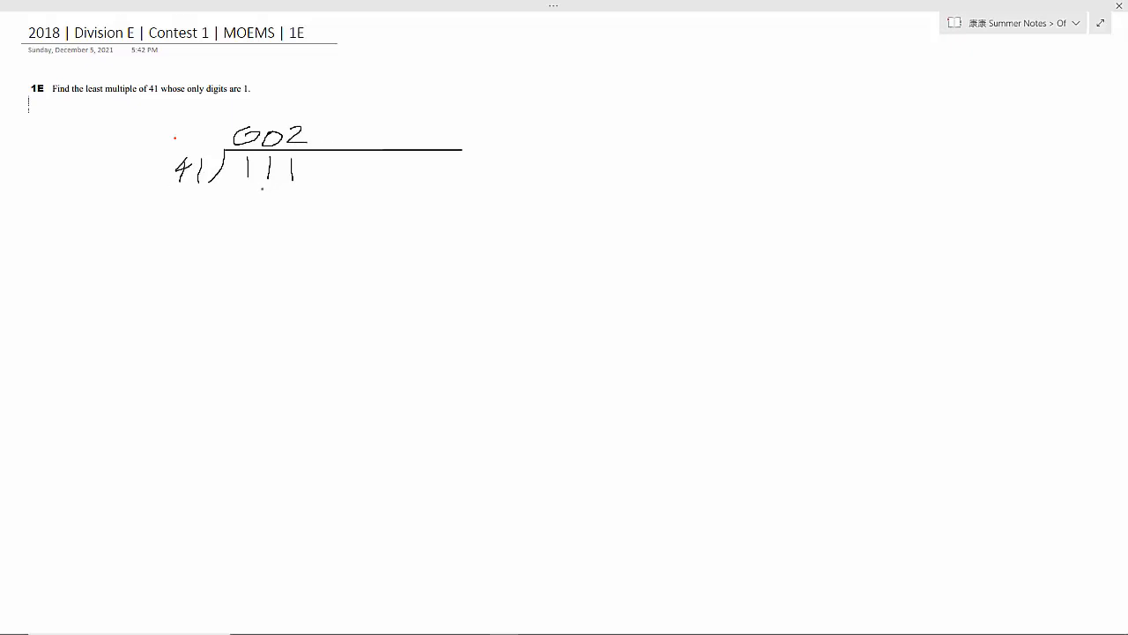
drag(260, 207, 299, 189)
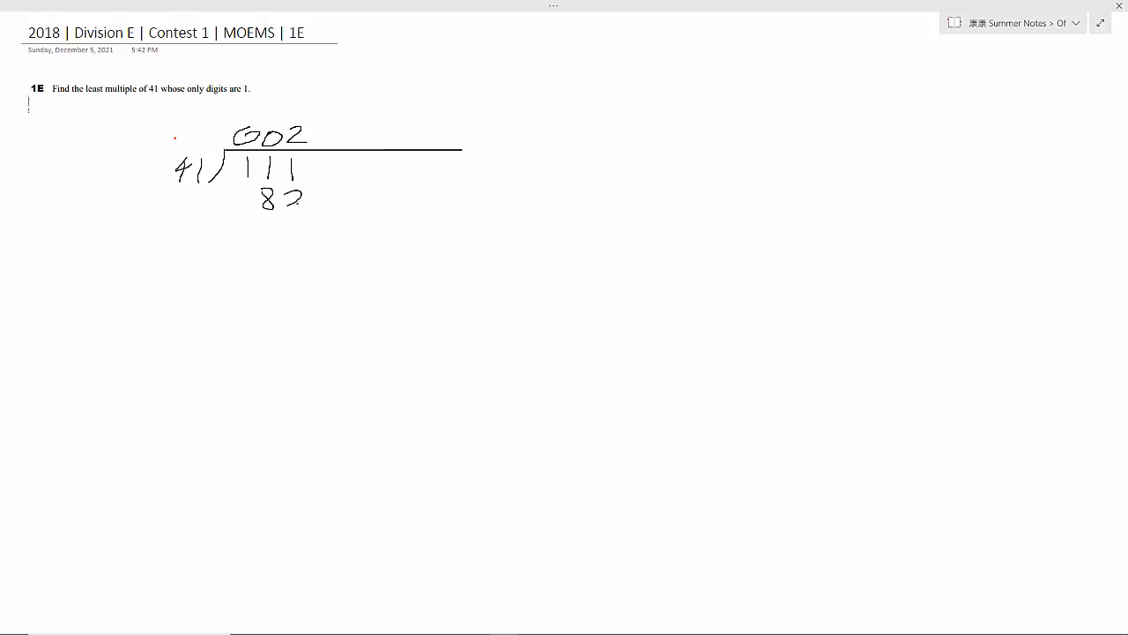
drag(207, 220, 333, 216)
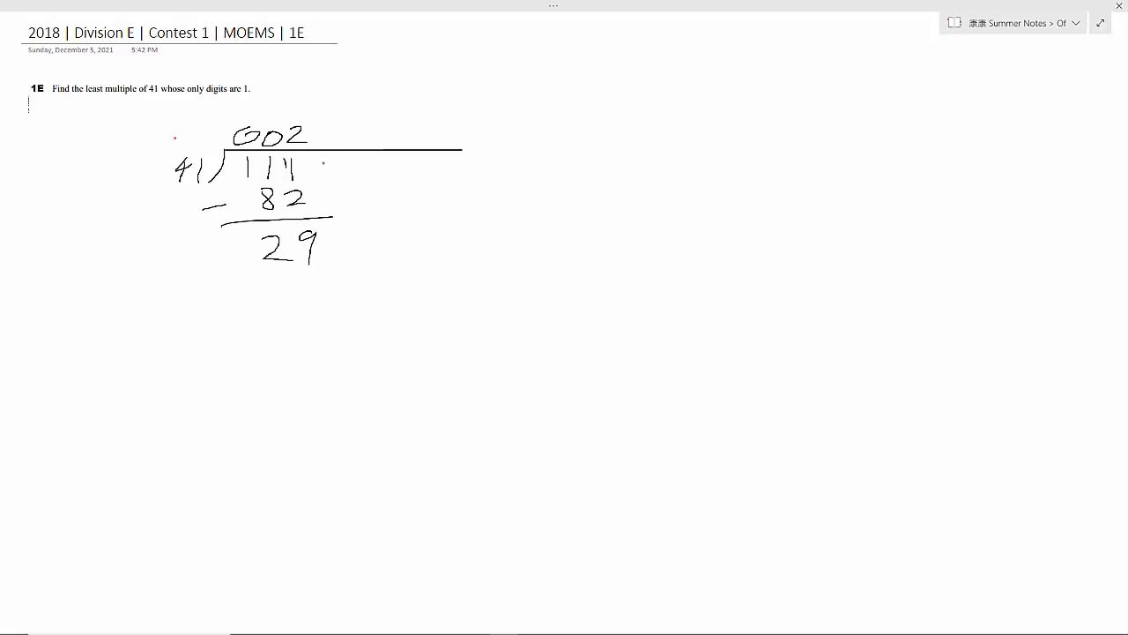
Step: Extend the dividend to 1111, bring down the 1 to make 291 and write 7 in the quotient
drag(318, 154, 323, 180)
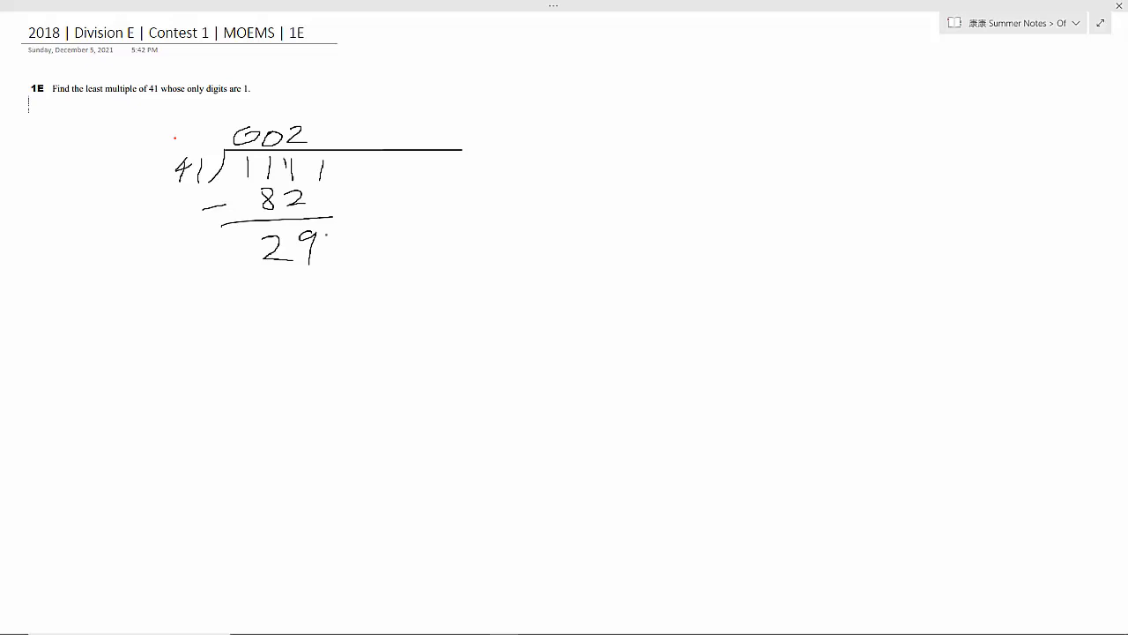
drag(321, 236, 326, 260)
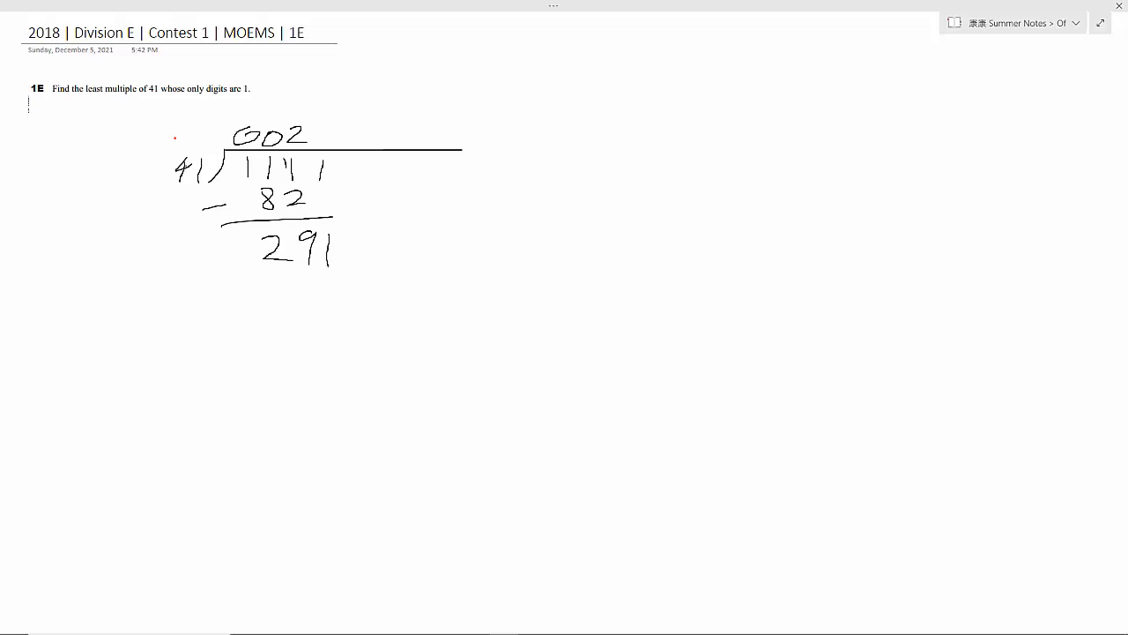
drag(317, 145, 330, 136)
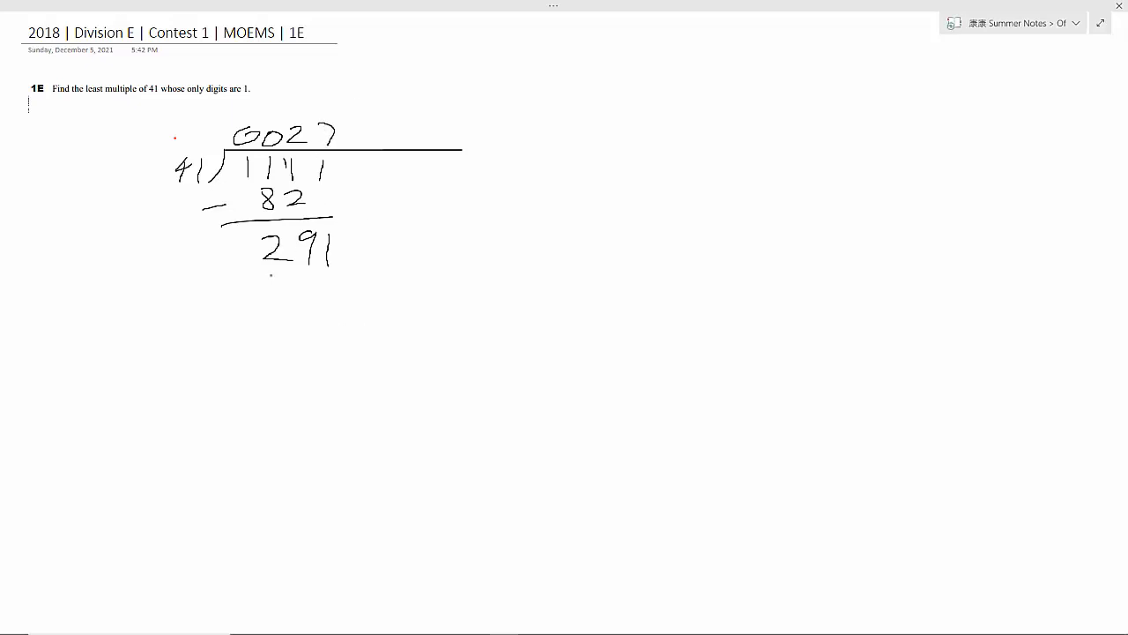
Step: Subtract 287 from 291 with minus sign and rule, leaving remainder 4
drag(265, 300, 295, 278)
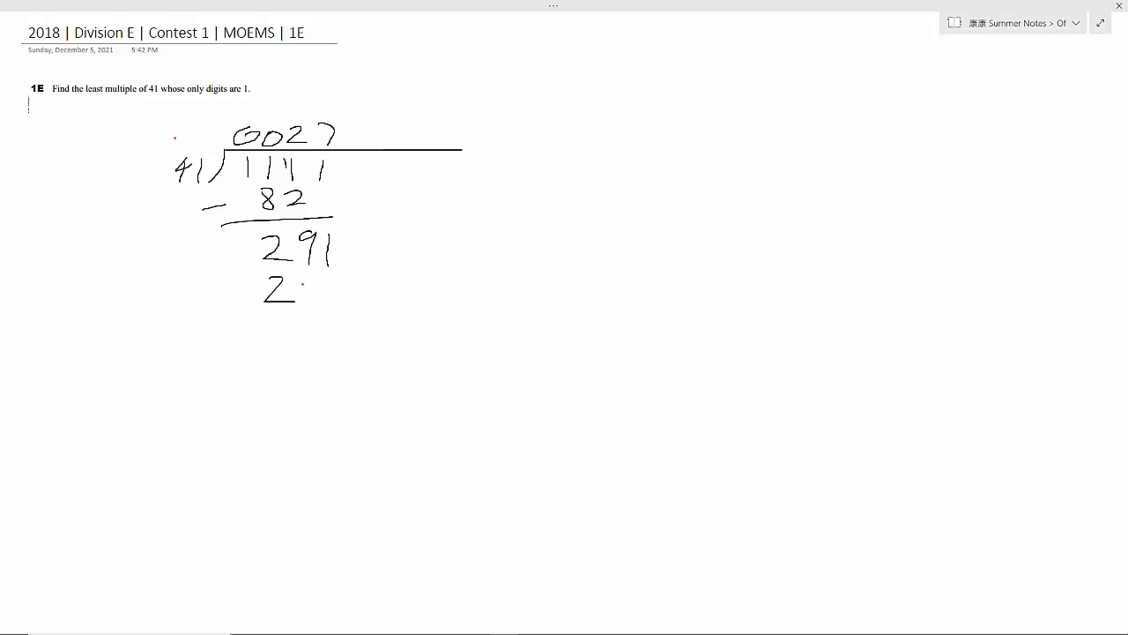
drag(304, 291, 339, 278)
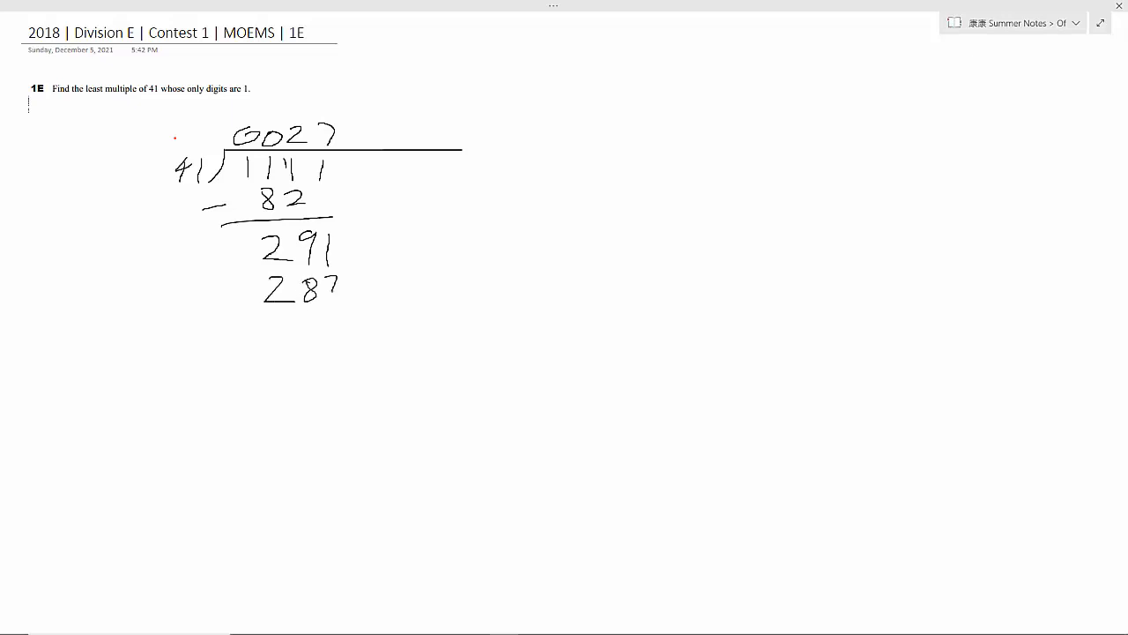
drag(226, 325, 397, 316)
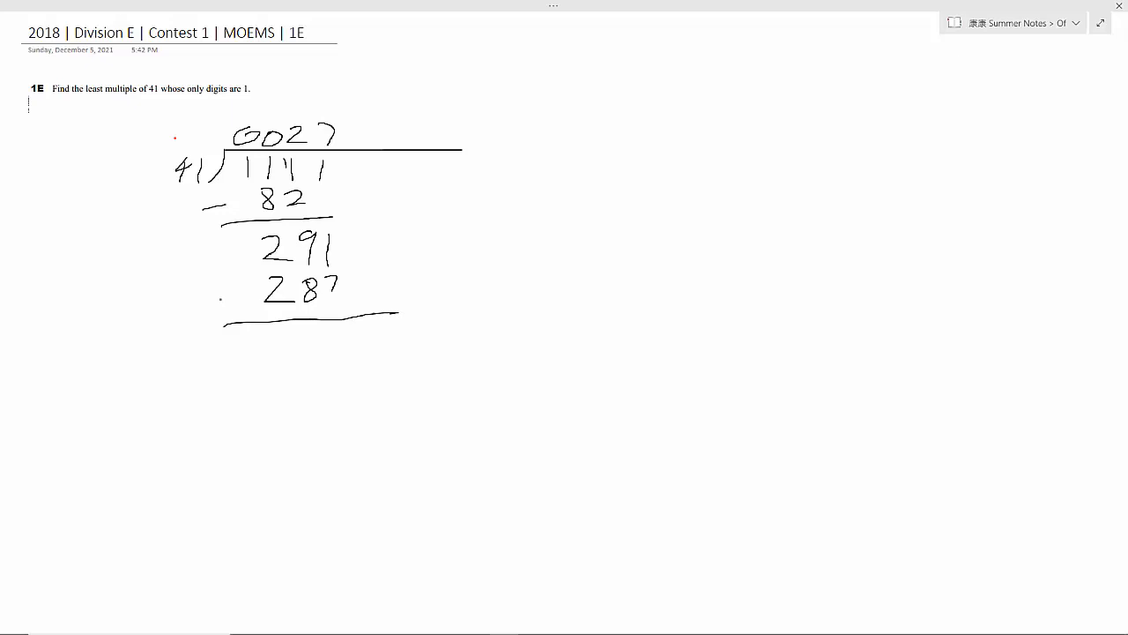
drag(207, 290, 229, 291)
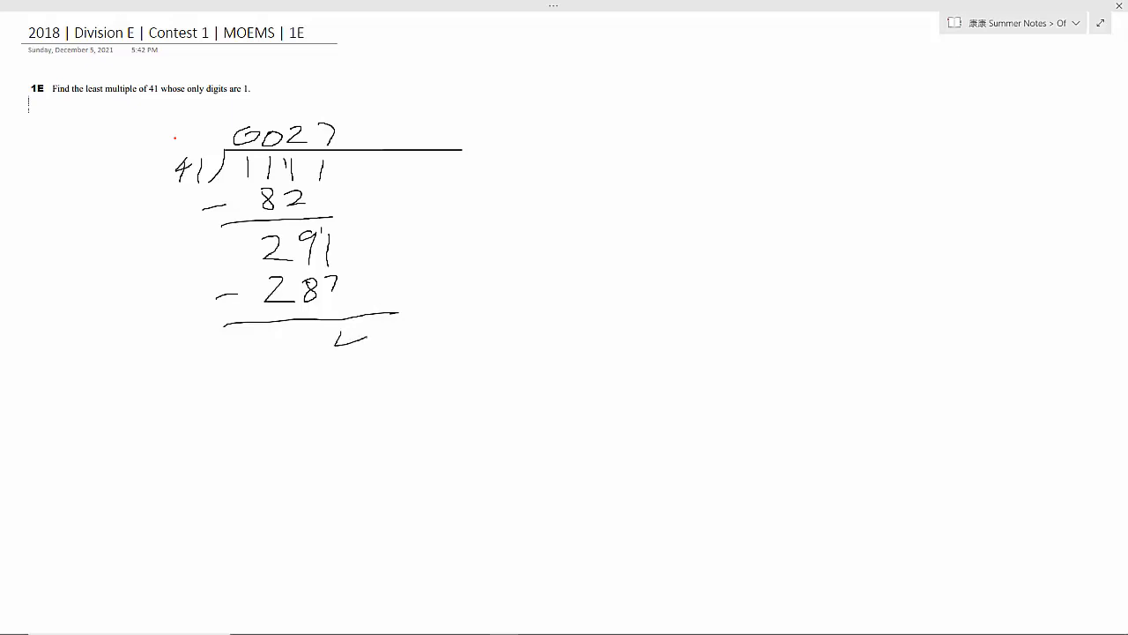
drag(335, 330, 353, 362)
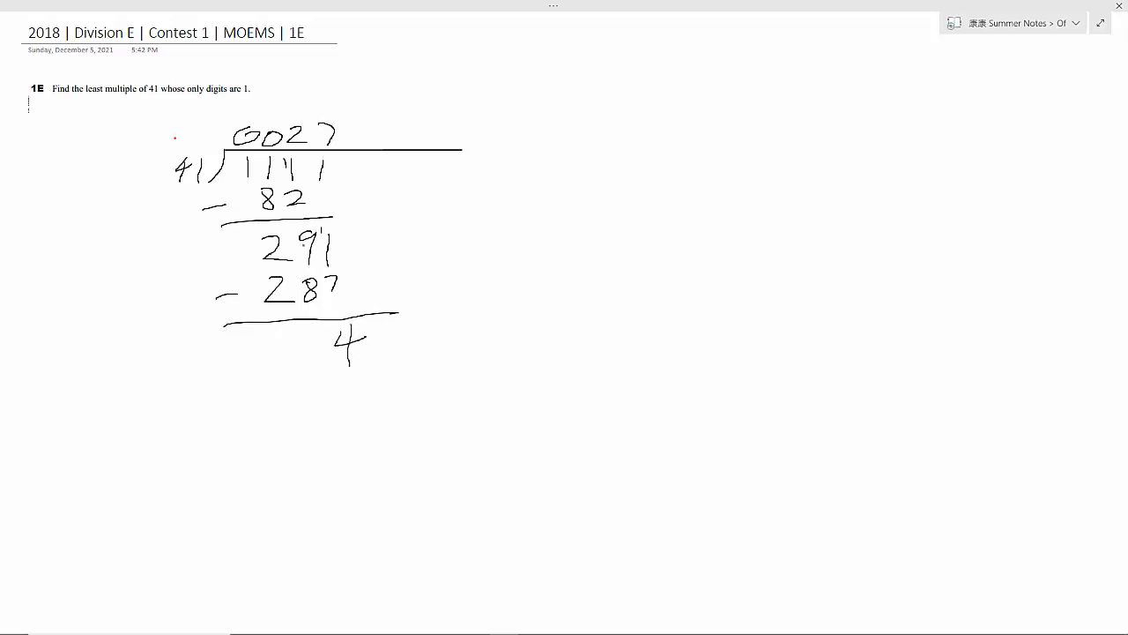
Step: Extend the dividend to 11111, bring down 1 to make 041 and write 1 giving quotient 00271
drag(313, 357, 331, 335)
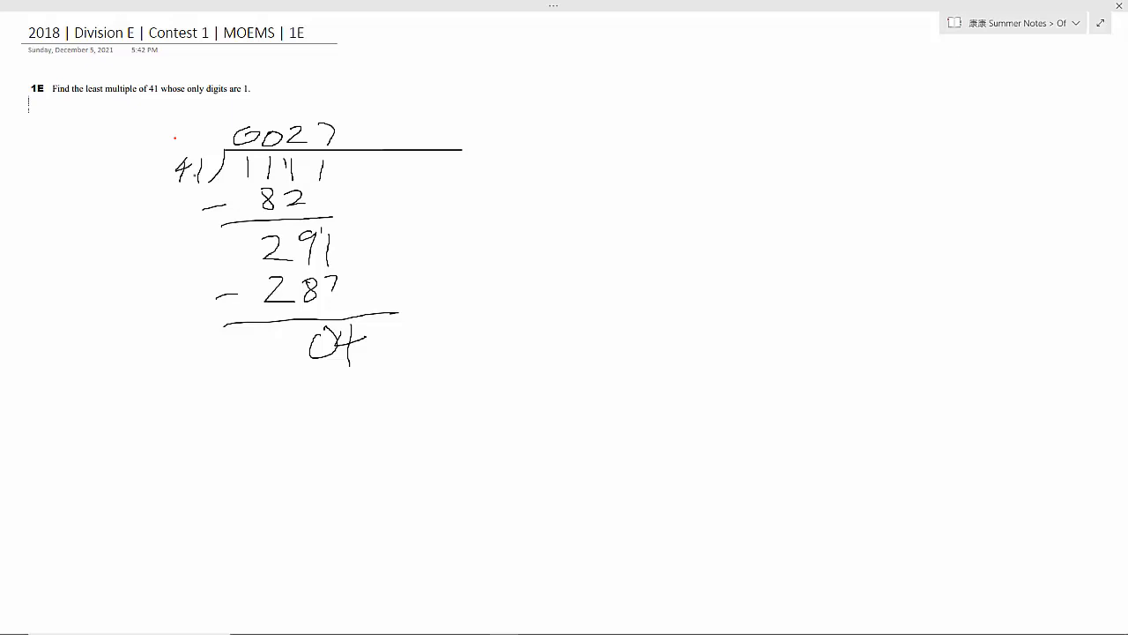
drag(342, 161, 348, 184)
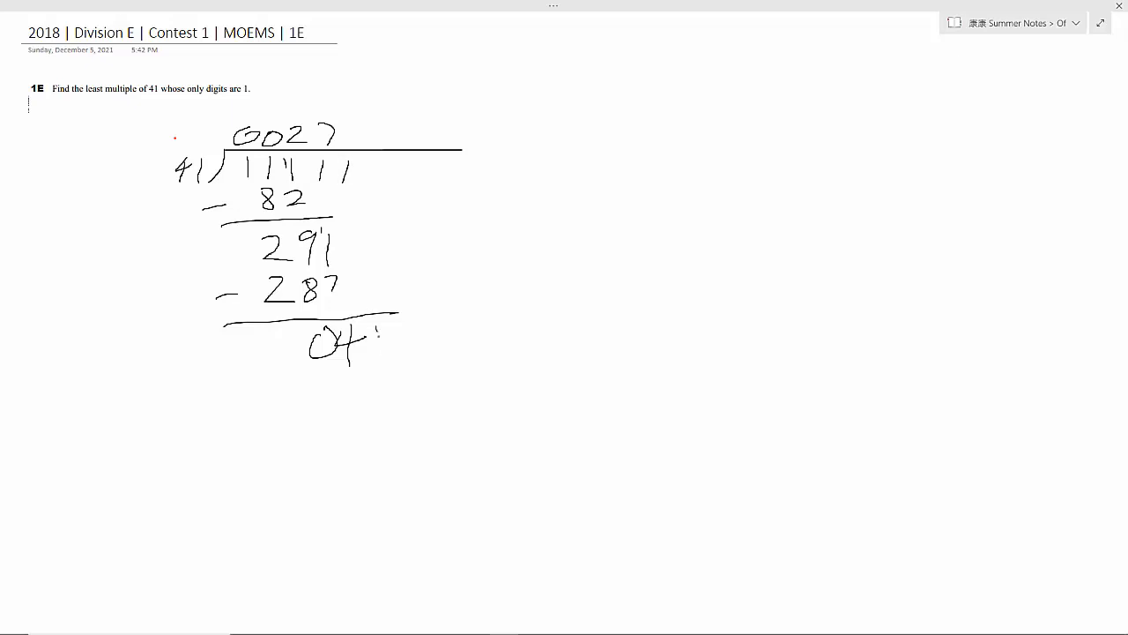
drag(375, 326, 379, 361)
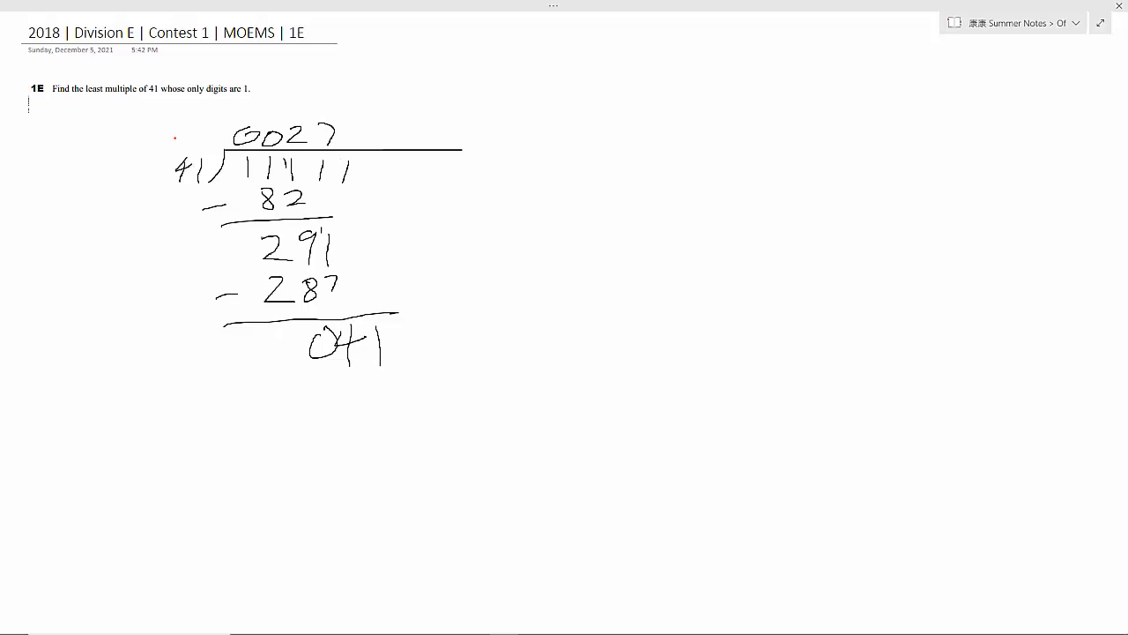
drag(348, 123, 353, 150)
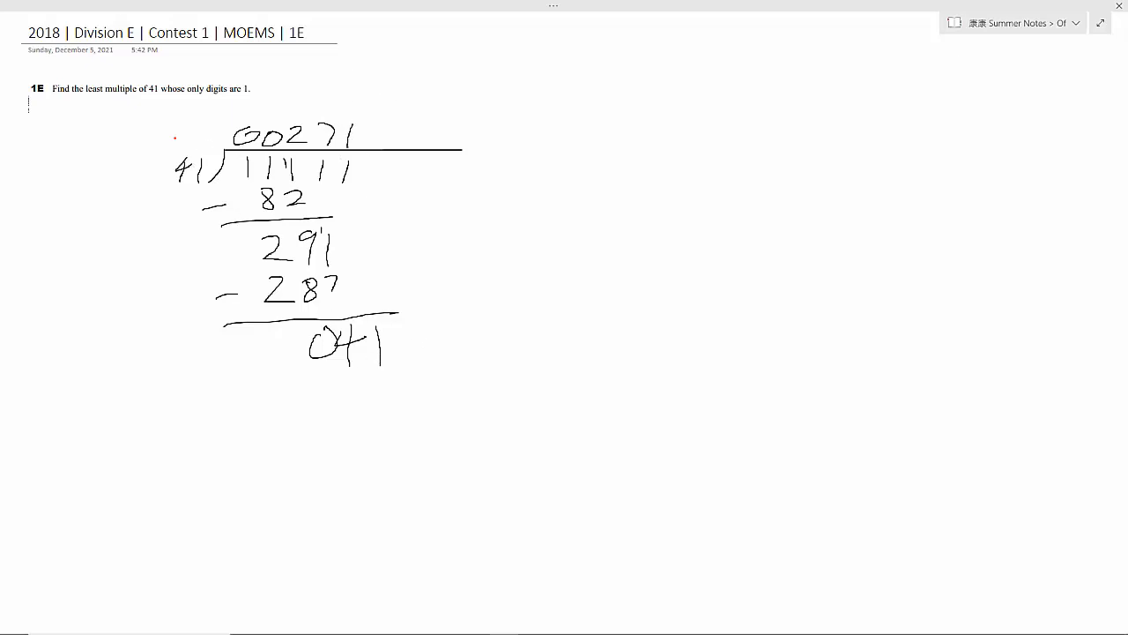